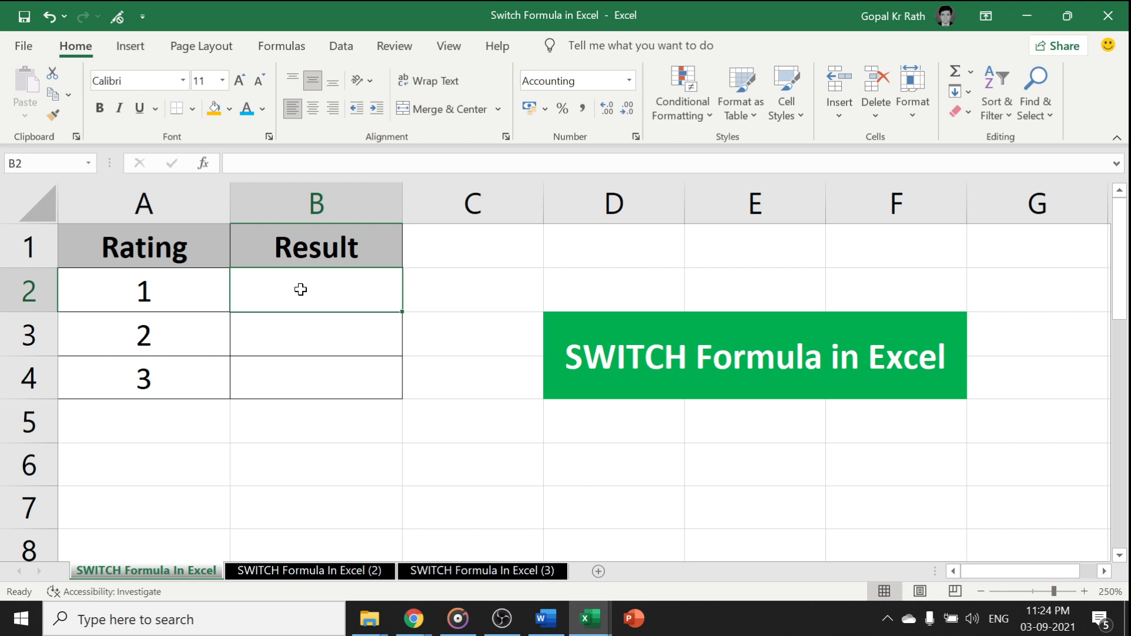
- Begin B2's SWITCH formula on A2 with rating 1 returning "Excellent"
{"action": "type", "text": "=s"}
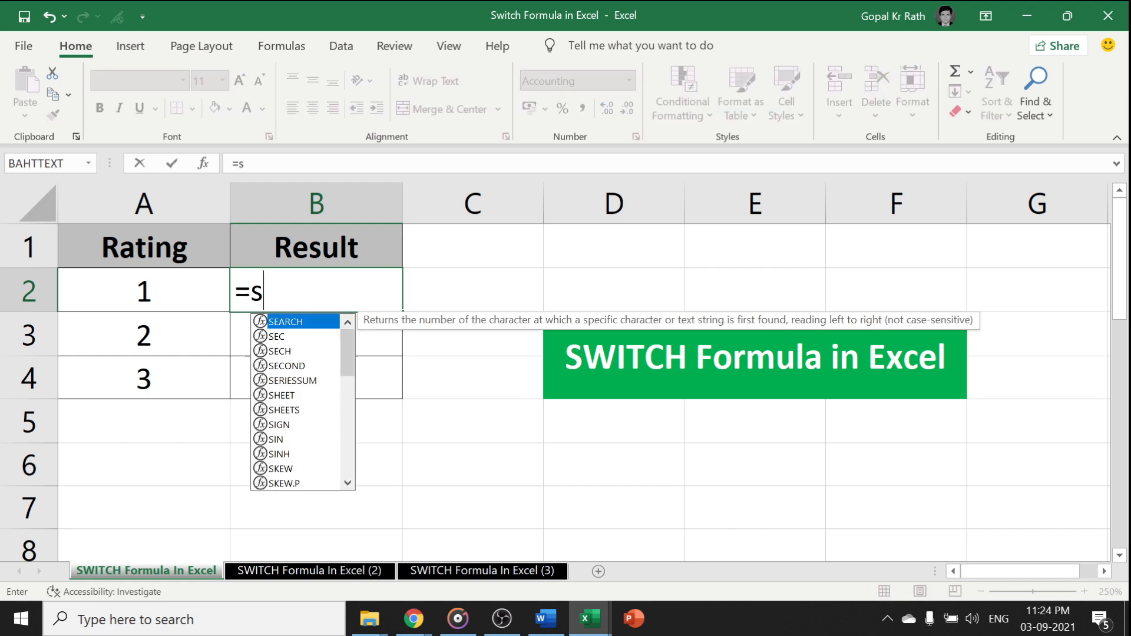
{"action": "type", "text": "WITCH("}
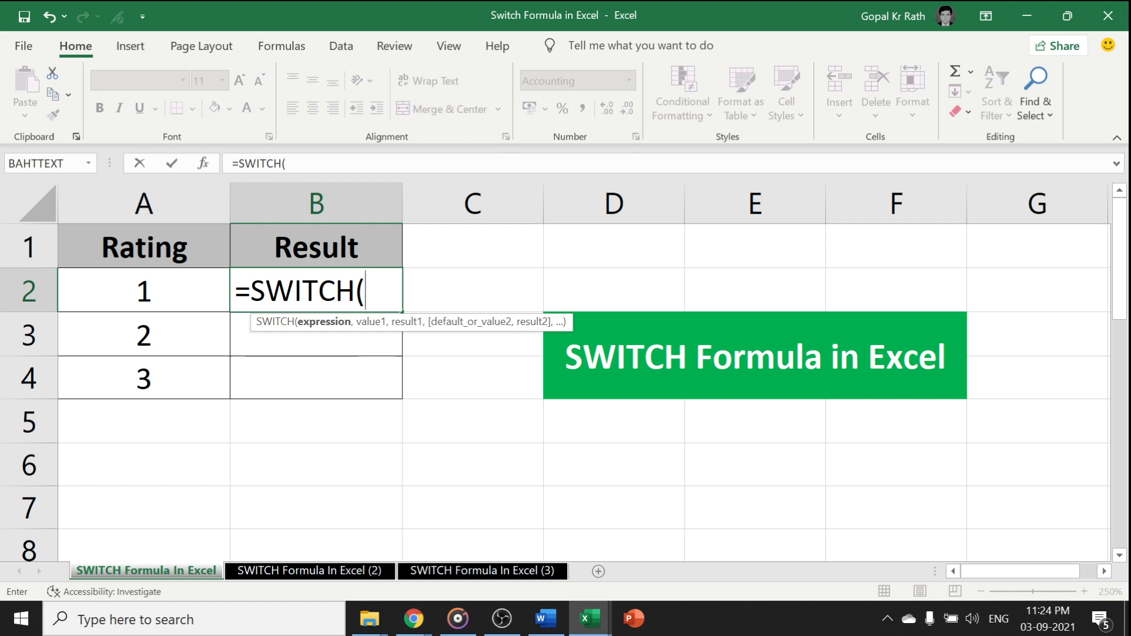
{"action": "mouse_move", "coordinate": [151, 252]}
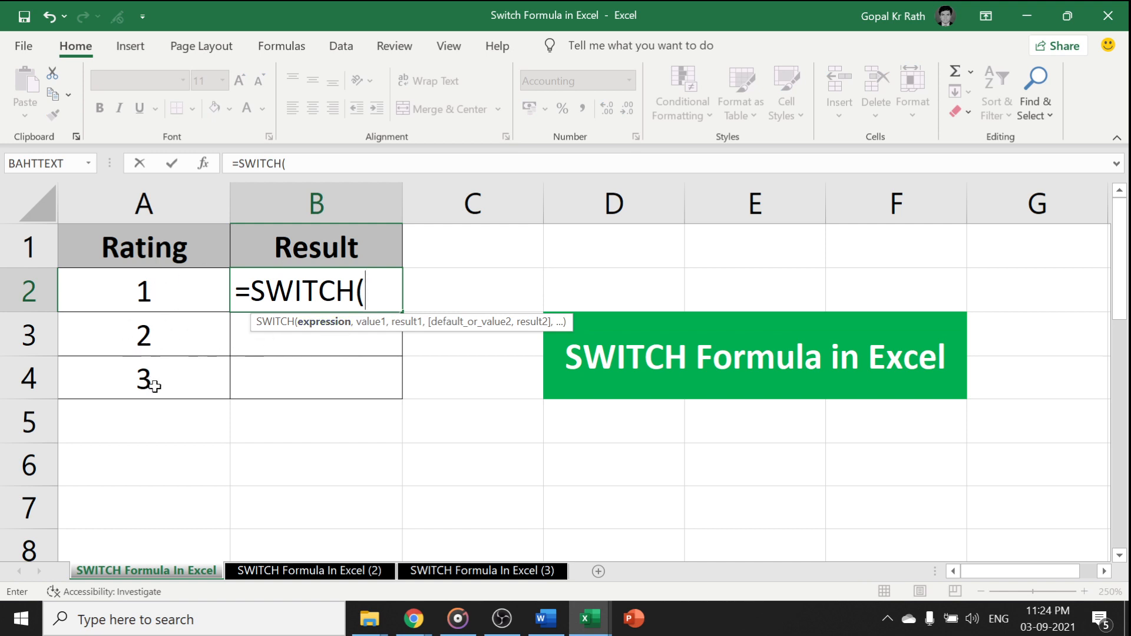
{"action": "mouse_move", "coordinate": [488, 311]}
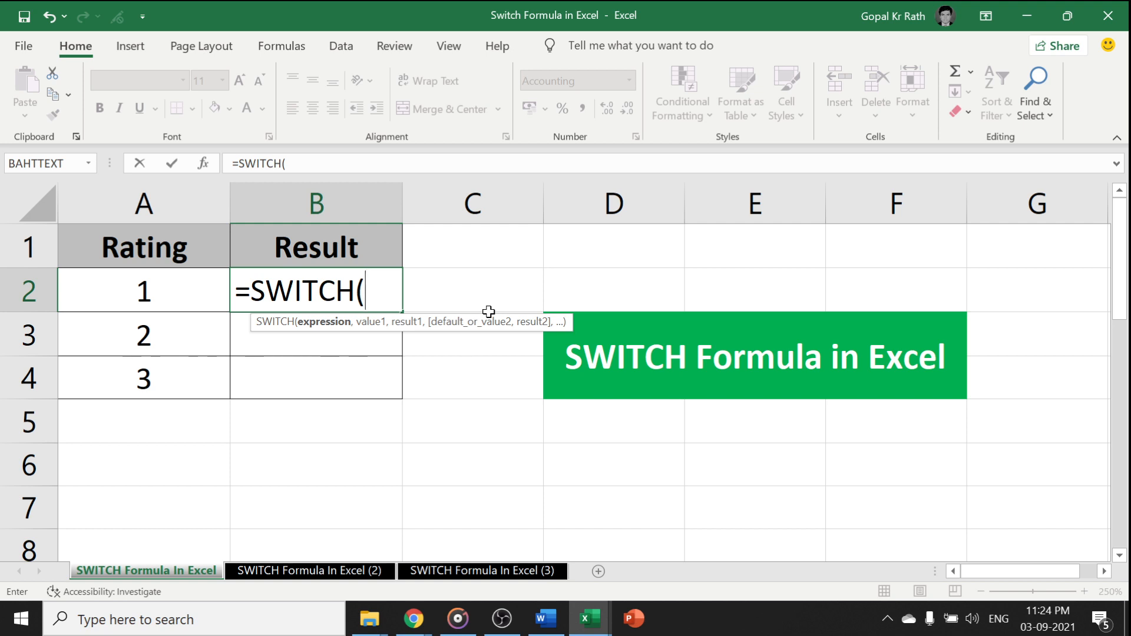
{"action": "mouse_move", "coordinate": [146, 291]}
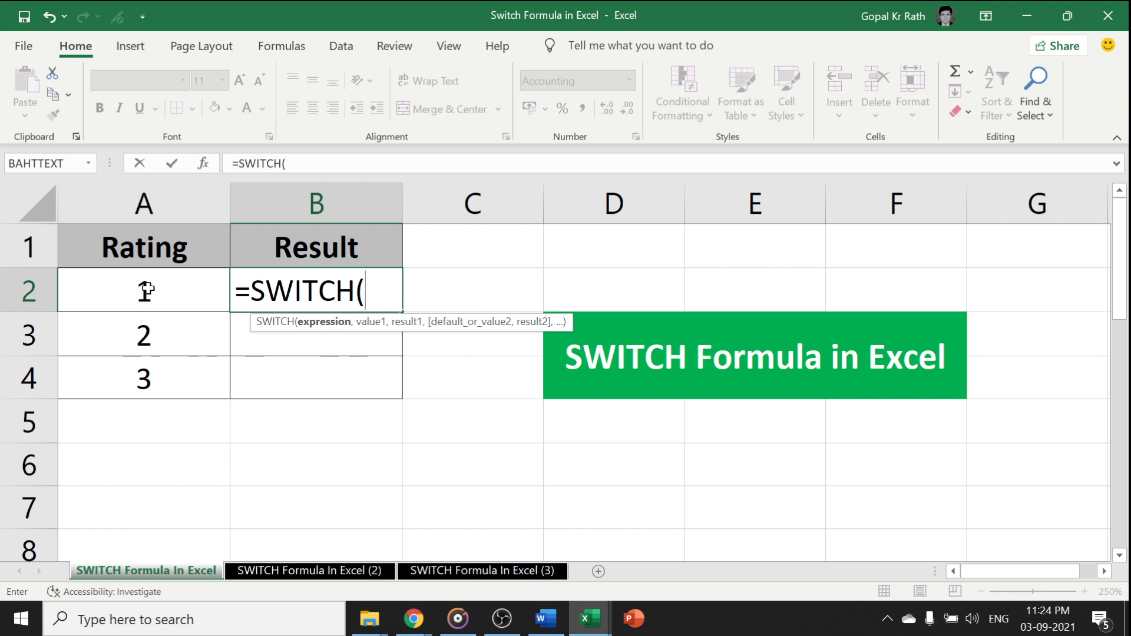
{"action": "left_click", "coordinate": [144, 289]}
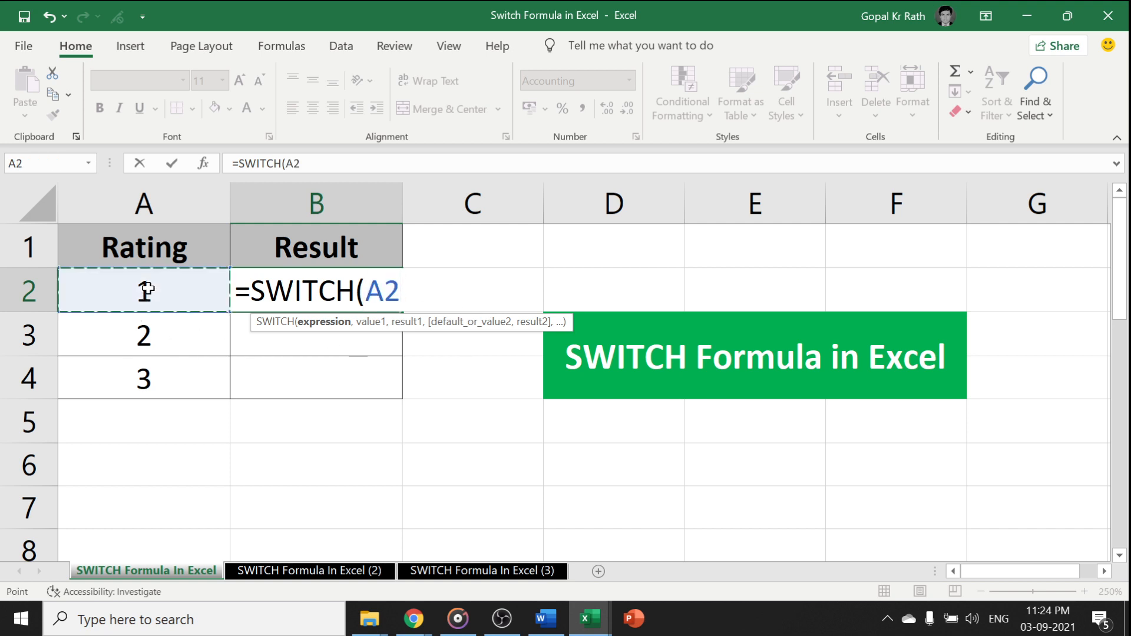
{"action": "type", "text": ",1"}
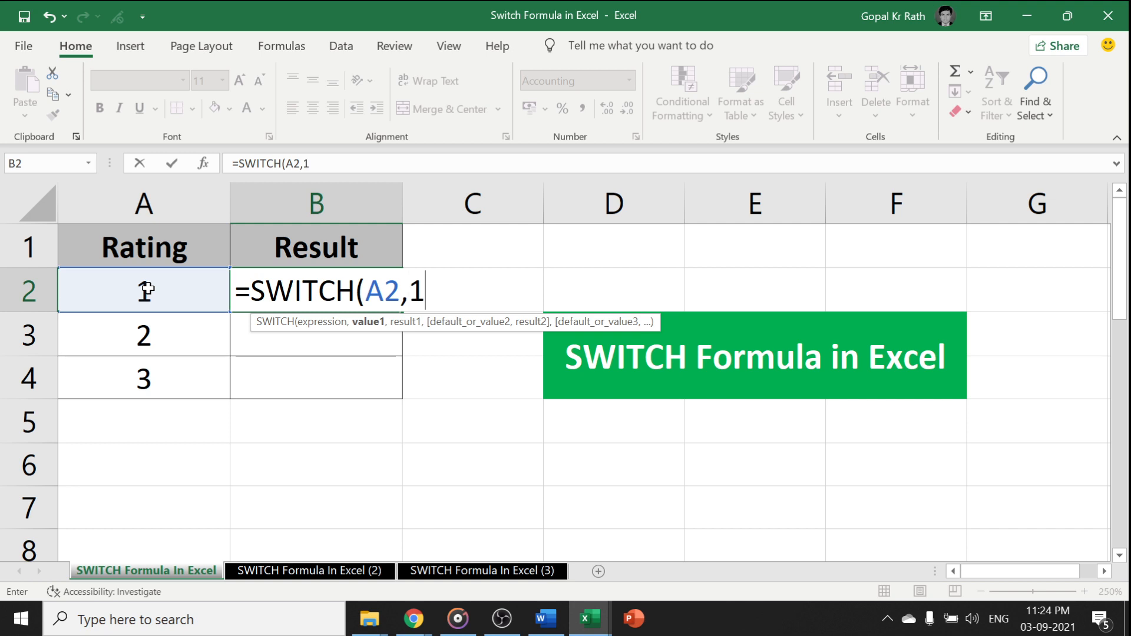
{"action": "type", "text": ","}
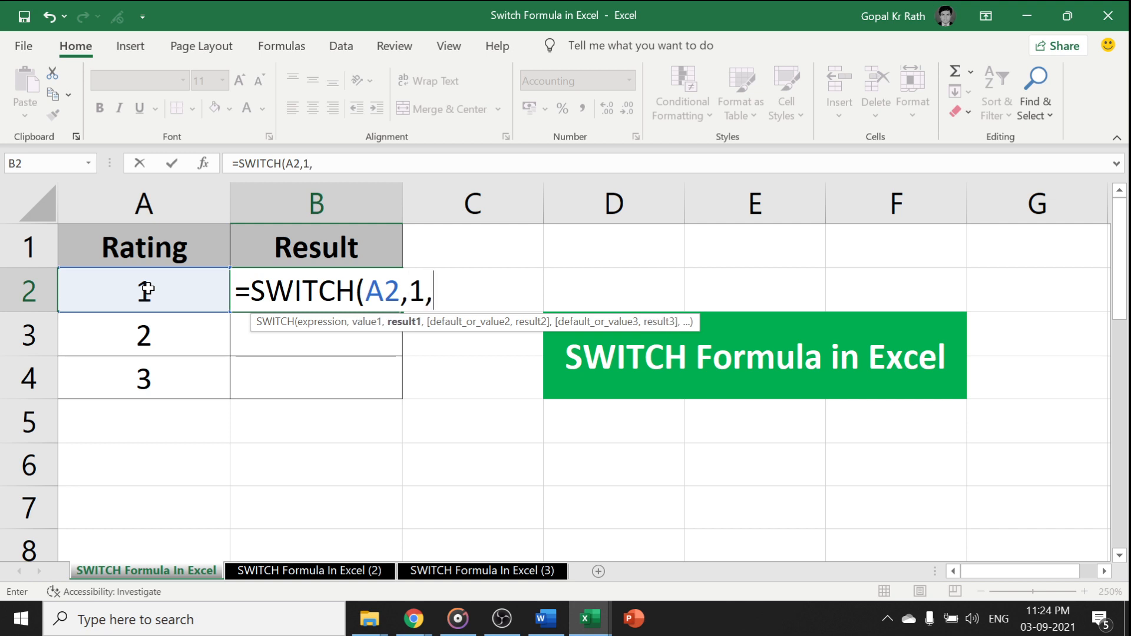
{"action": "type", "text": "\"Exce"}
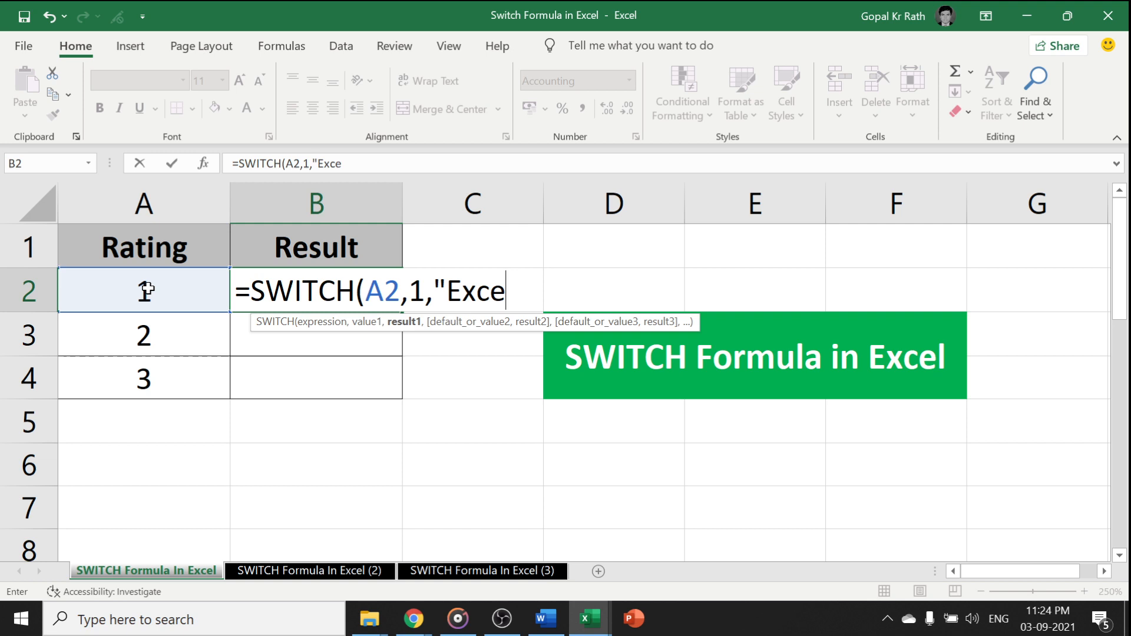
{"action": "type", "text": "llent\""}
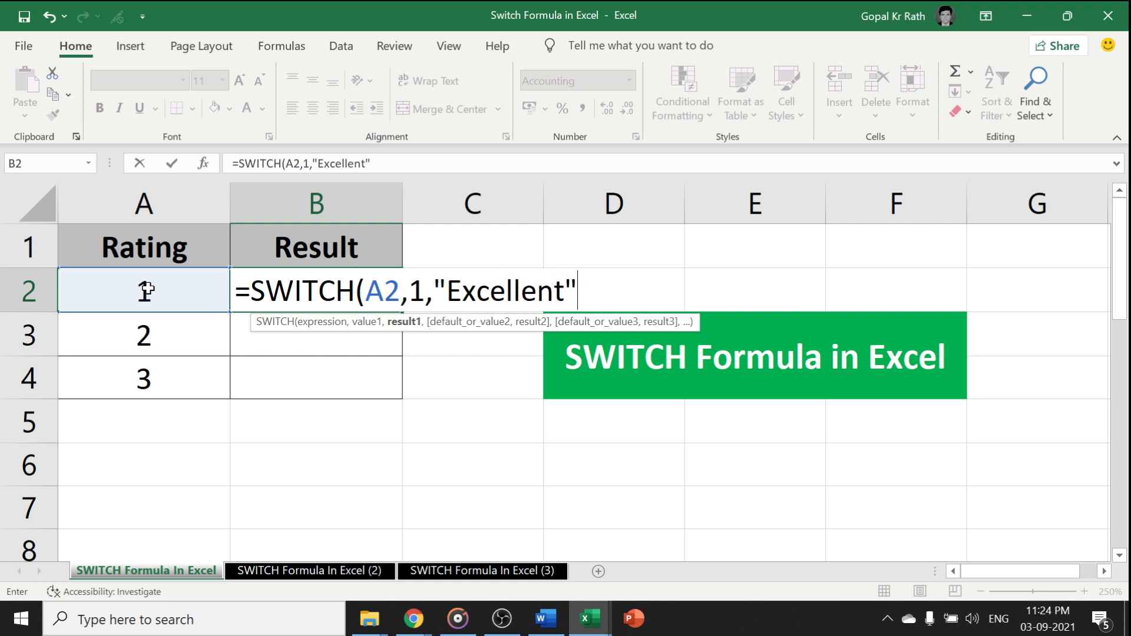
- Add rating 2 returning "Good" and rating 3 returning "Bad" to the formula
{"action": "type", "text": ",2"}
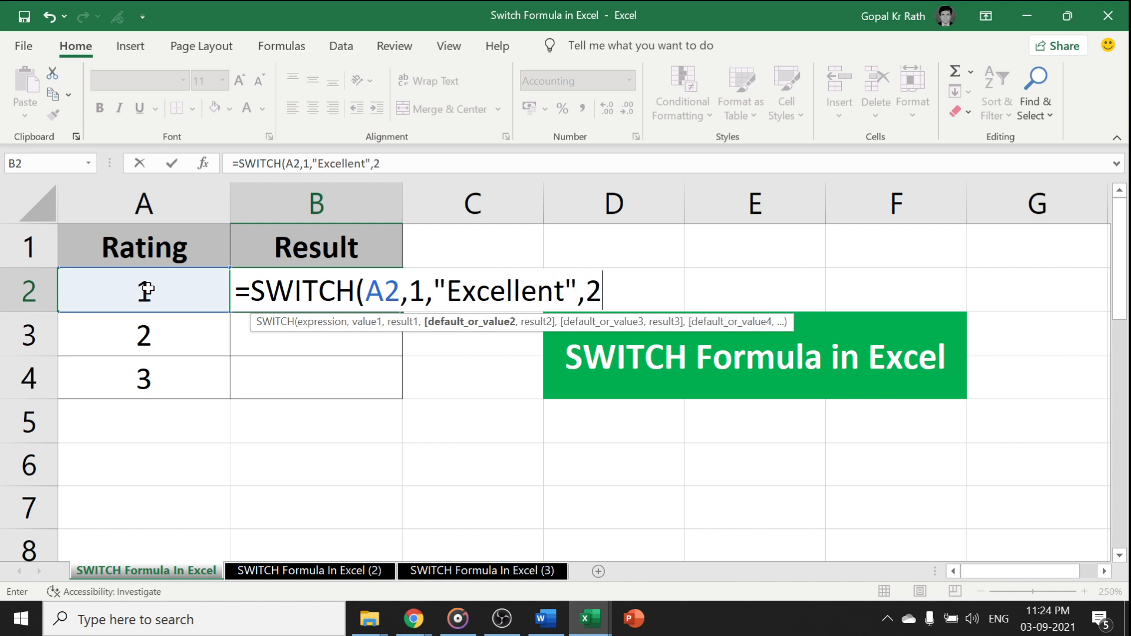
{"action": "type", "text": "\""}
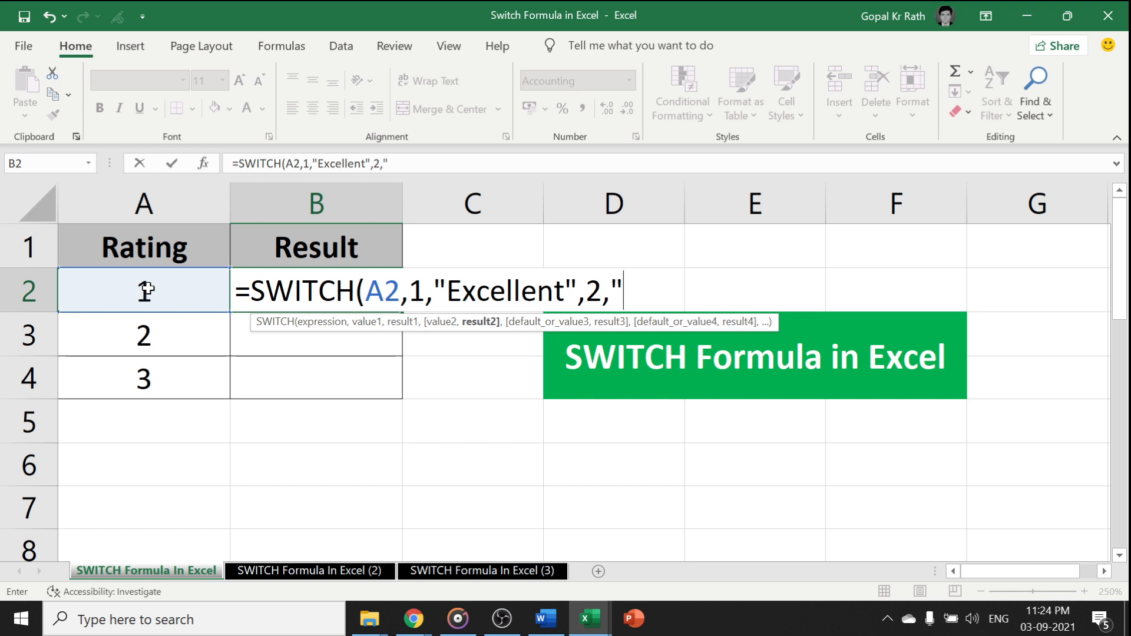
{"action": "type", "text": "Good"}
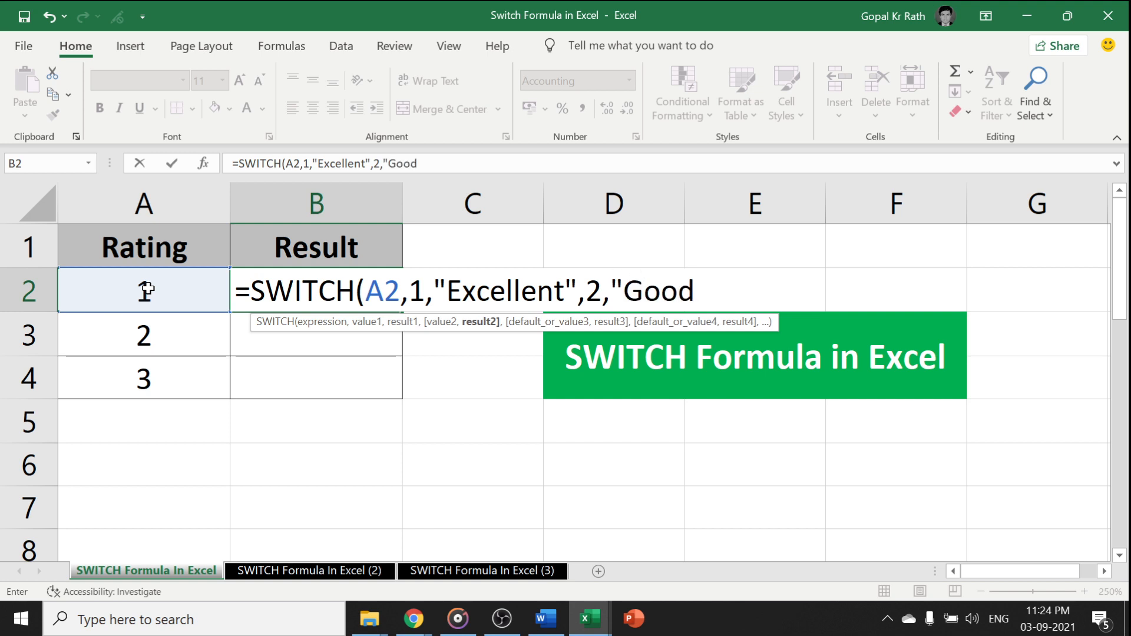
{"action": "type", "text": "\",3"}
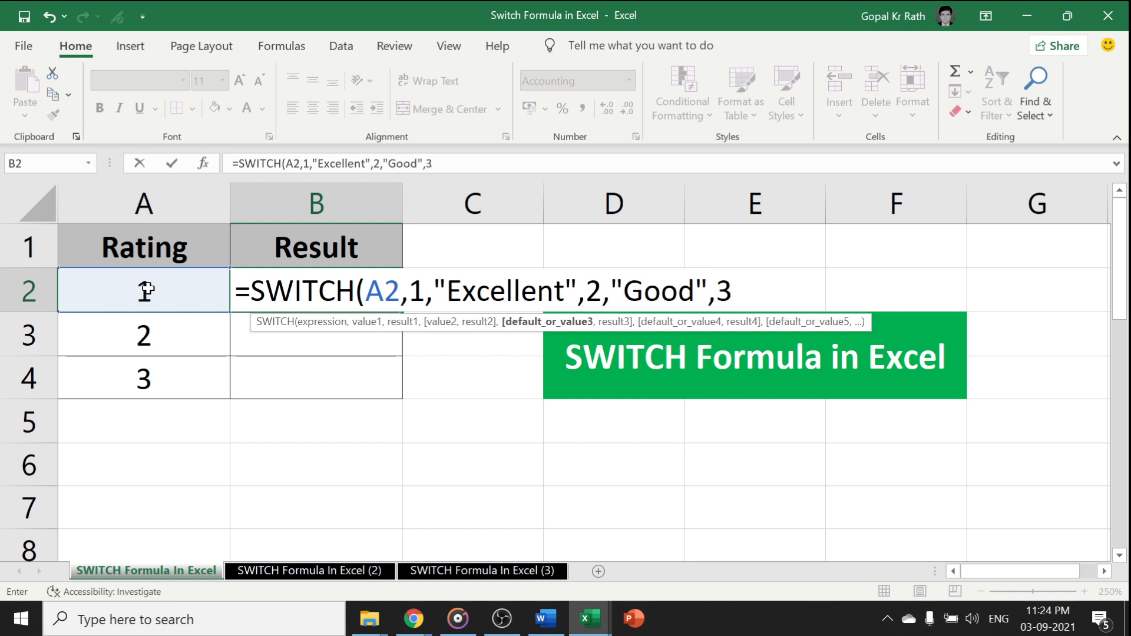
{"action": "type", "text": ","}
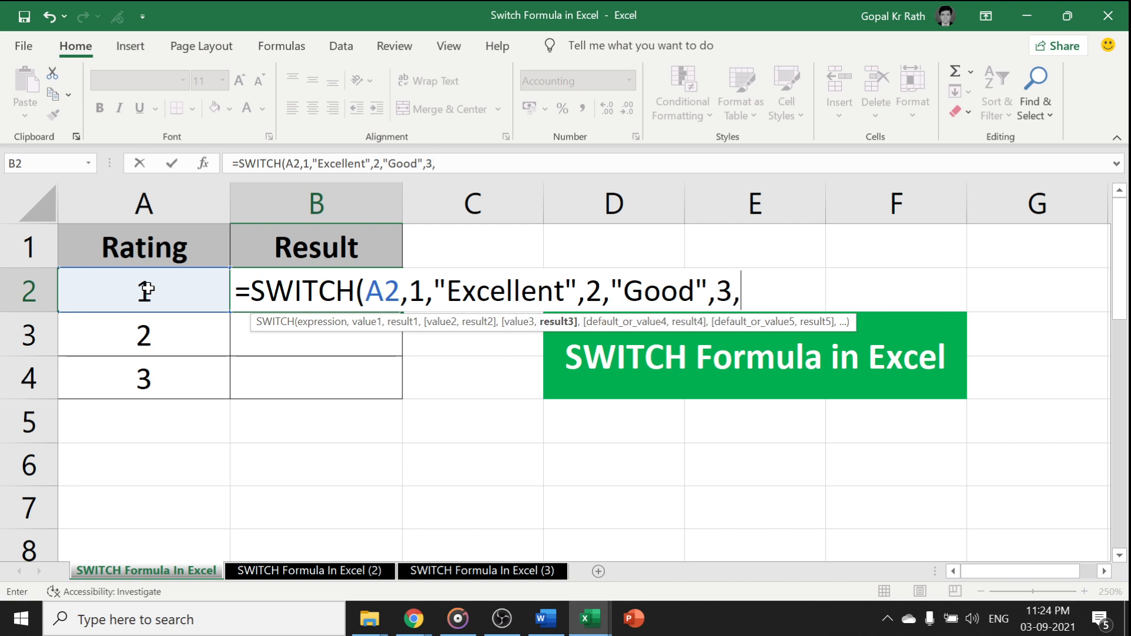
{"action": "type", "text": "\"Bad\")"}
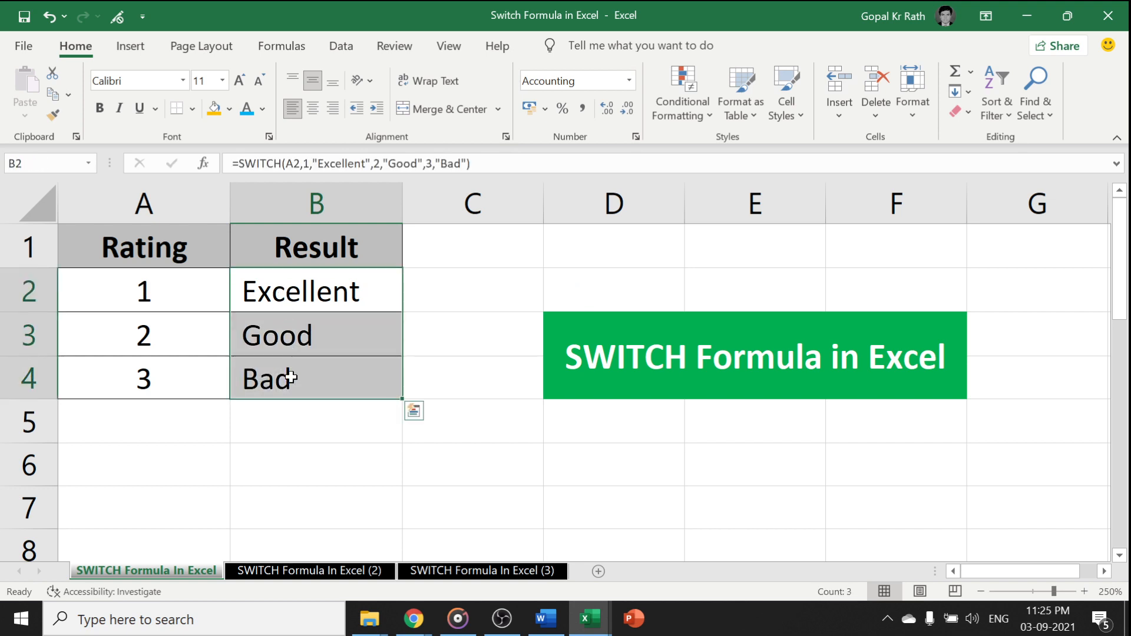
- Select cell A4 to replace the third rating with 5
{"action": "left_click", "coordinate": [142, 291]}
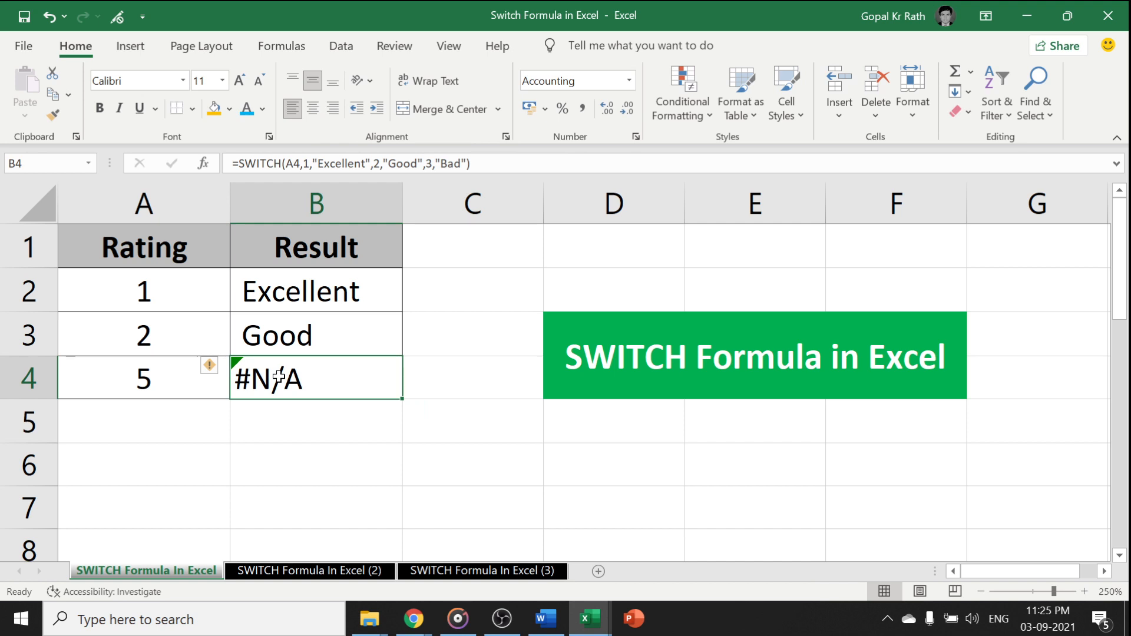
{"action": "mouse_move", "coordinate": [439, 180]}
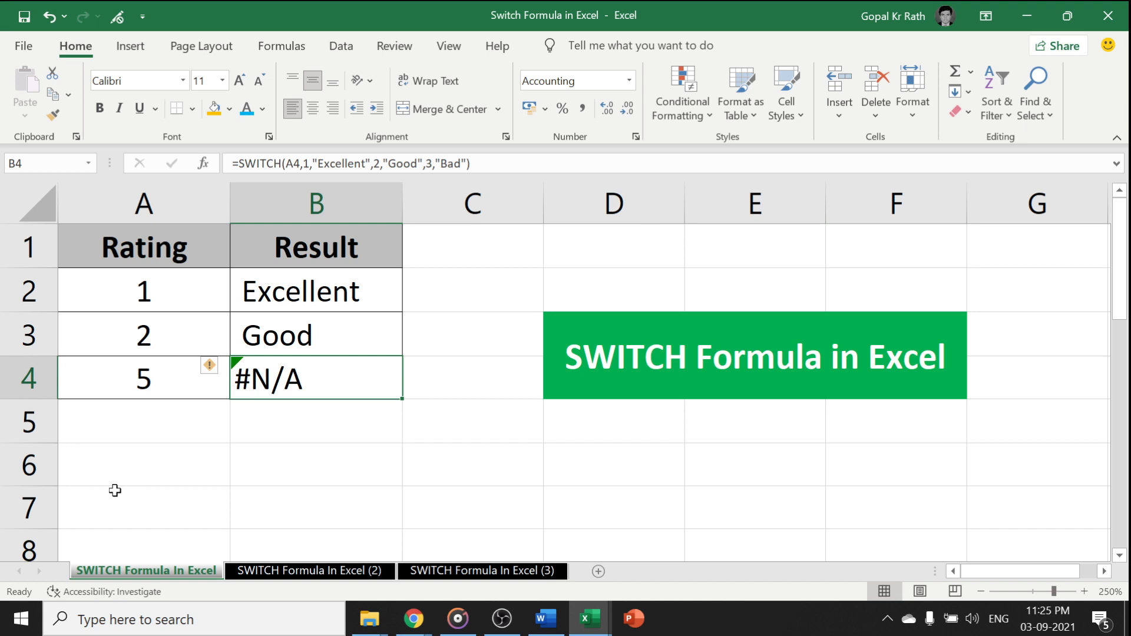
{"action": "mouse_move", "coordinate": [270, 296]}
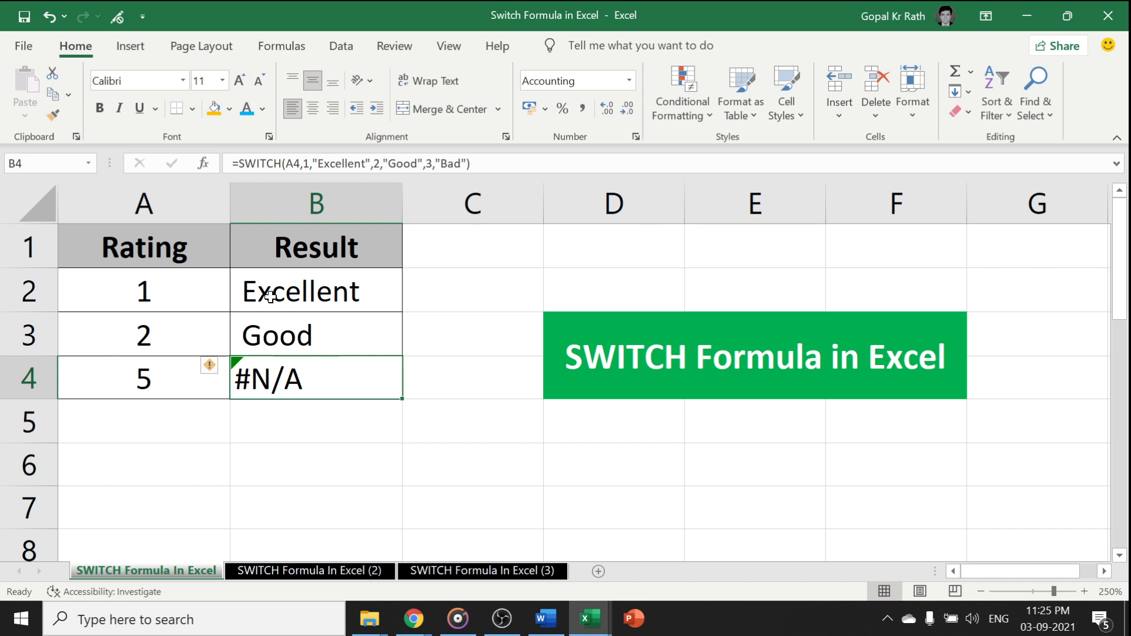
- Append a "Not Available" default to B2's SWITCH formula so rating 5 stops showing #N/A
{"action": "double_click", "coordinate": [316, 291]}
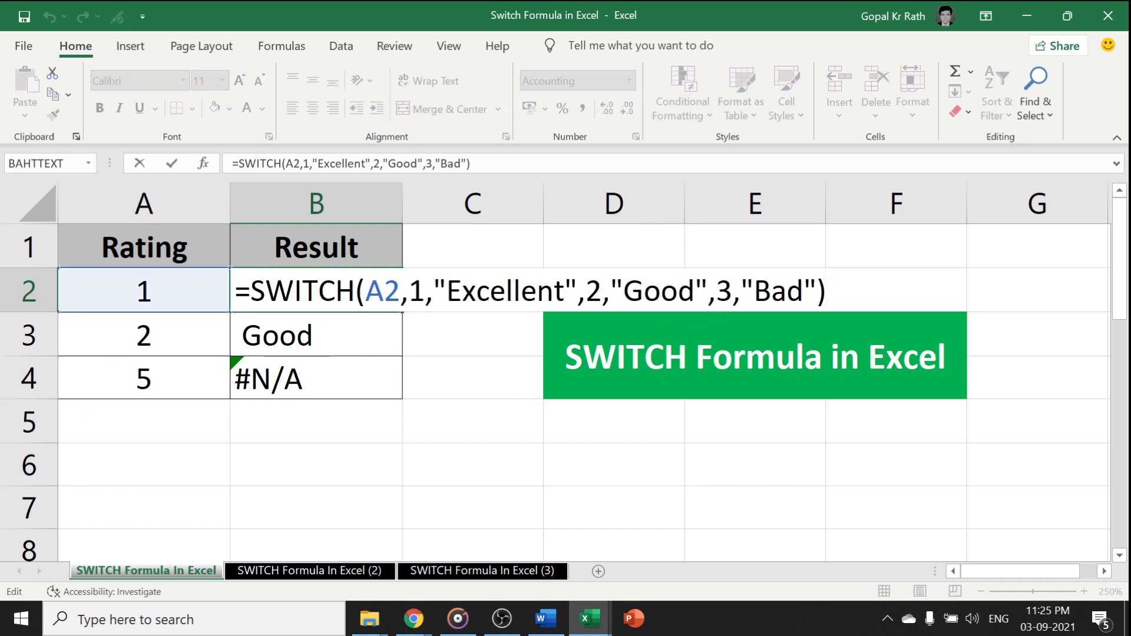
{"action": "type", "text": ","}
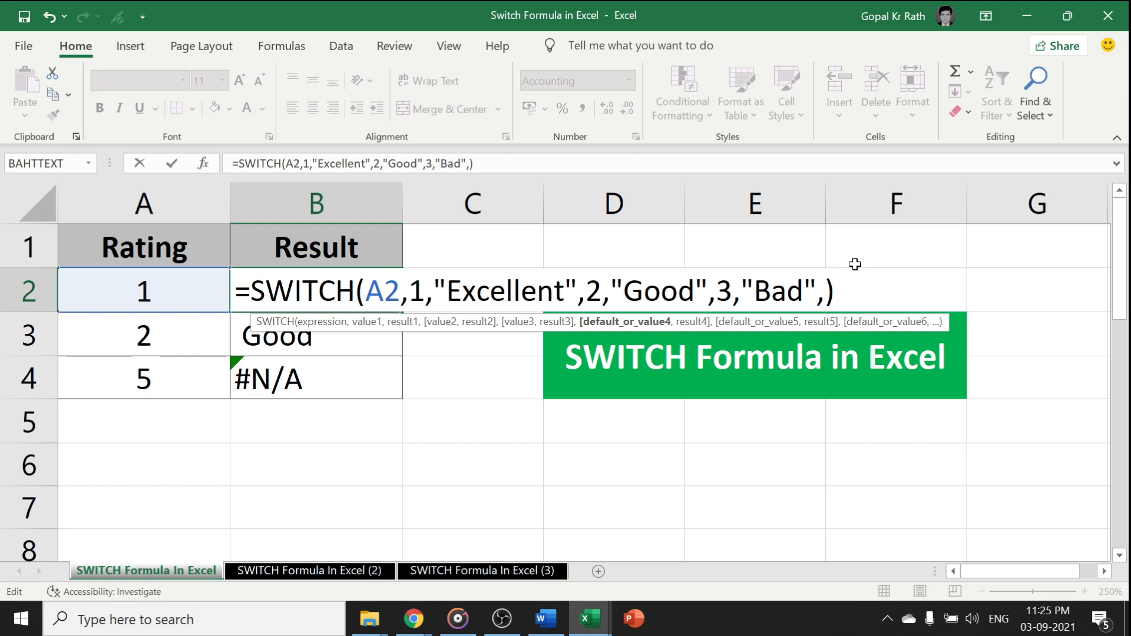
{"action": "type", "text": "\""}
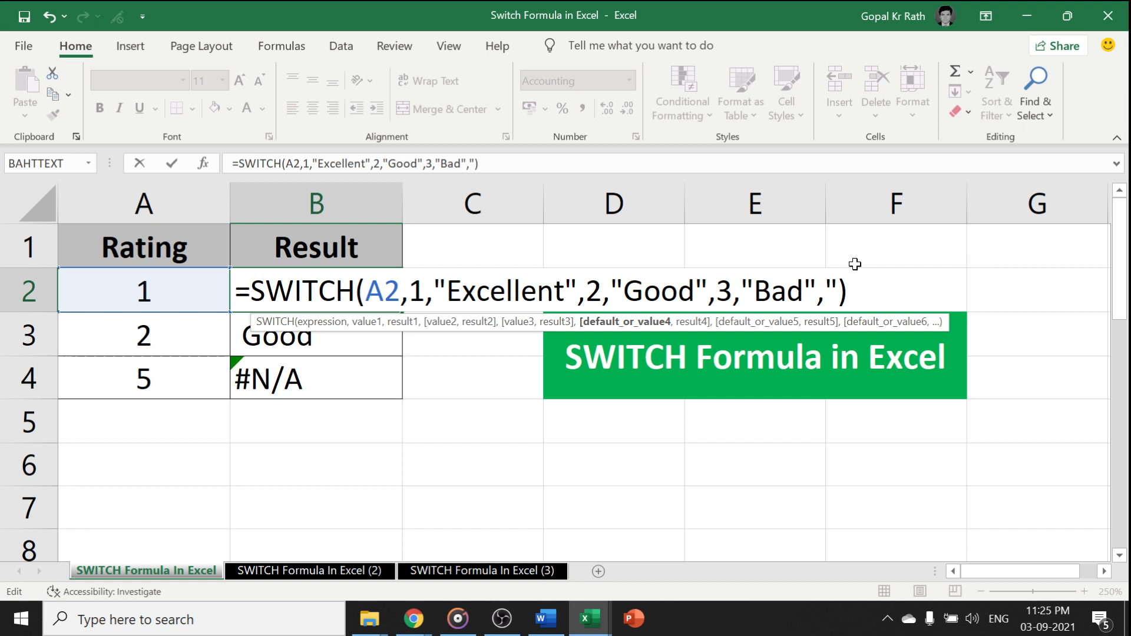
{"action": "type", "text": "Not"}
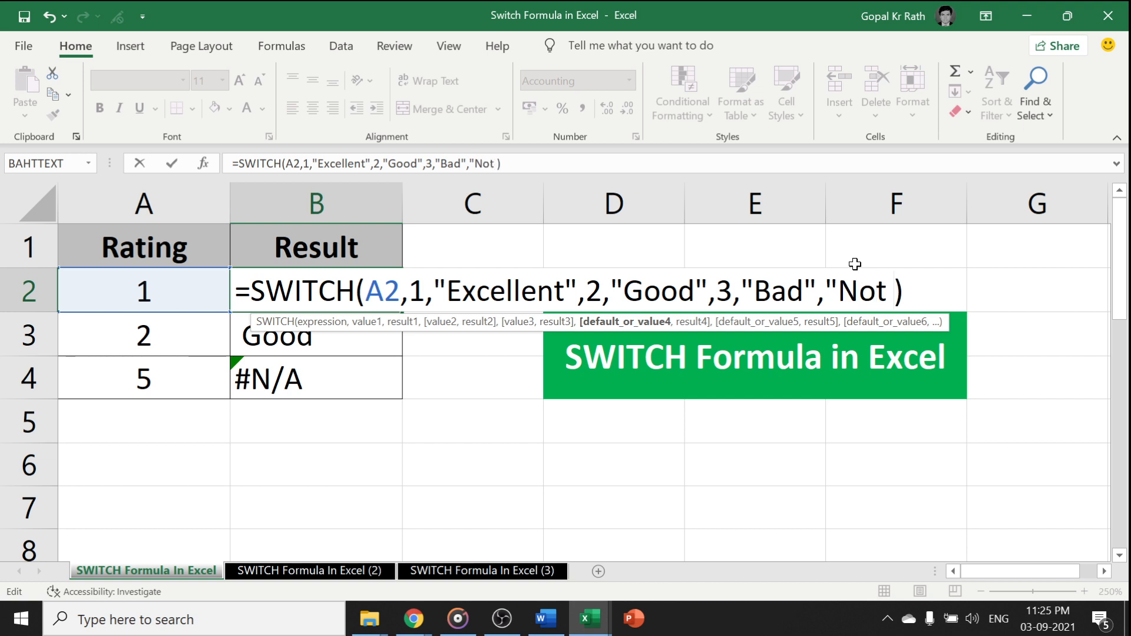
{"action": "type", "text": "Availab"}
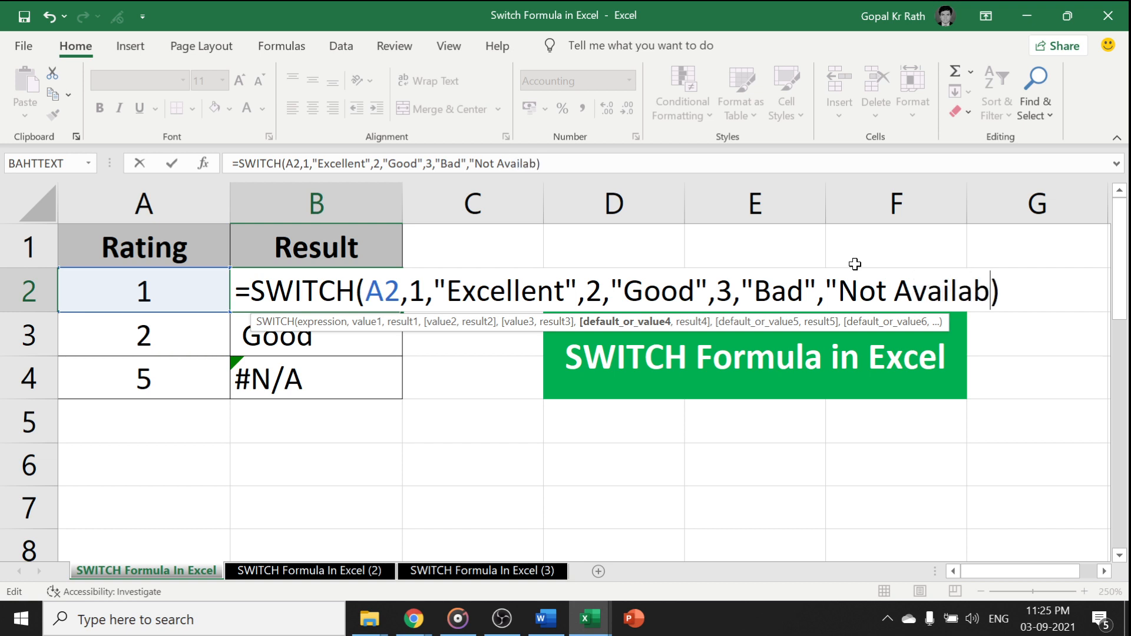
{"action": "type", "text": "le\""}
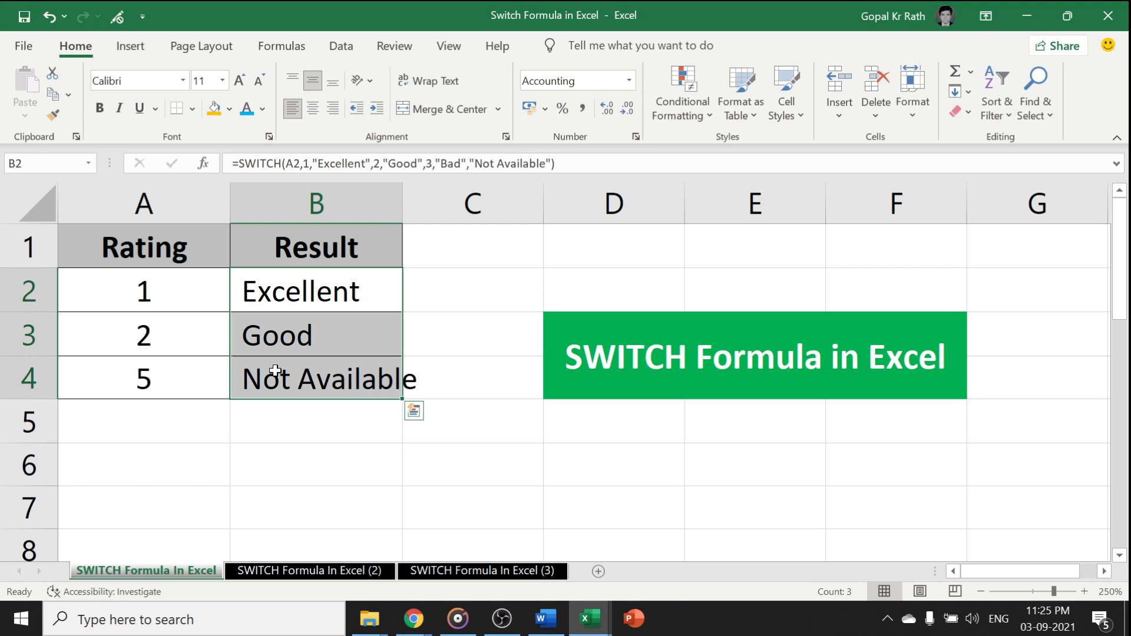
{"action": "left_click", "coordinate": [315, 379]}
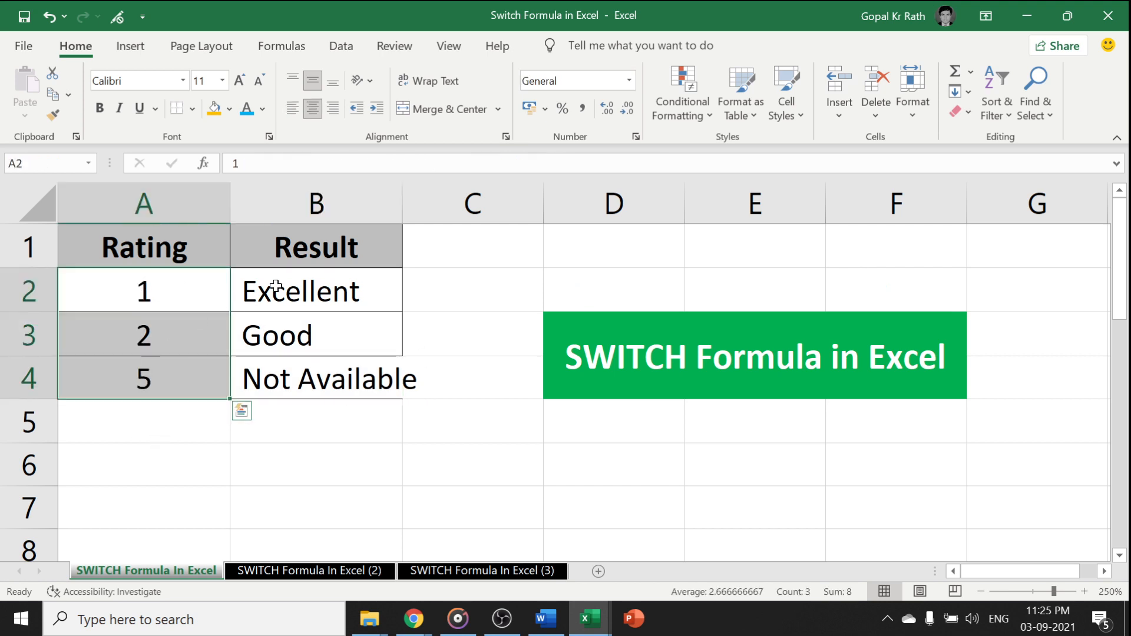
- Browse the example sheets and land on the third sheet with the Marks and Rank table
{"action": "left_click", "coordinate": [309, 570]}
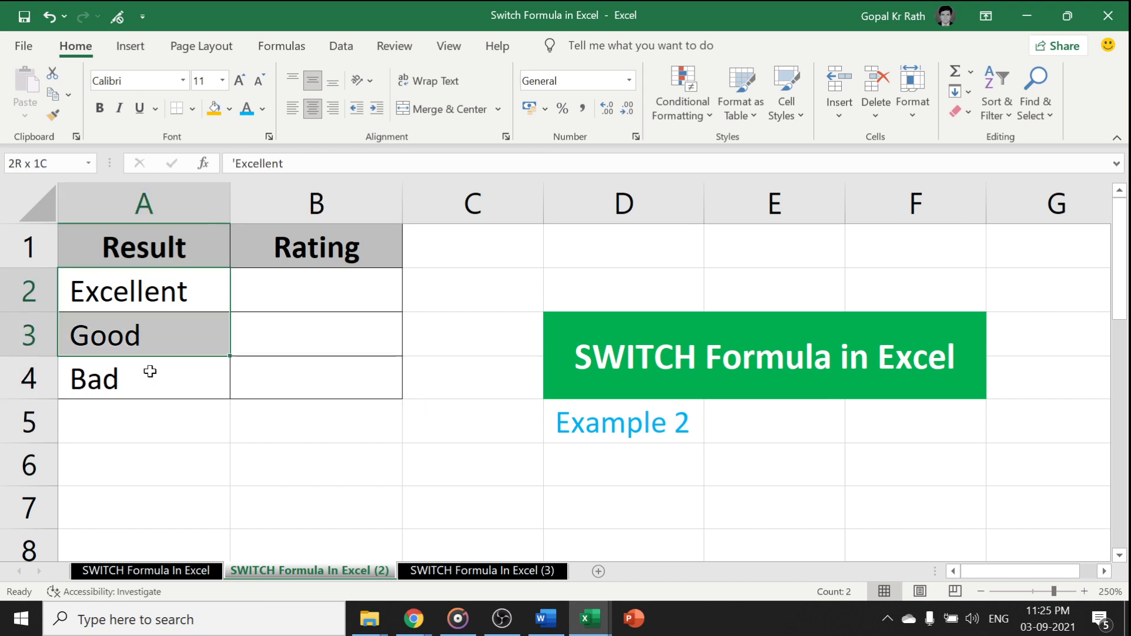
{"action": "left_click", "coordinate": [315, 290]}
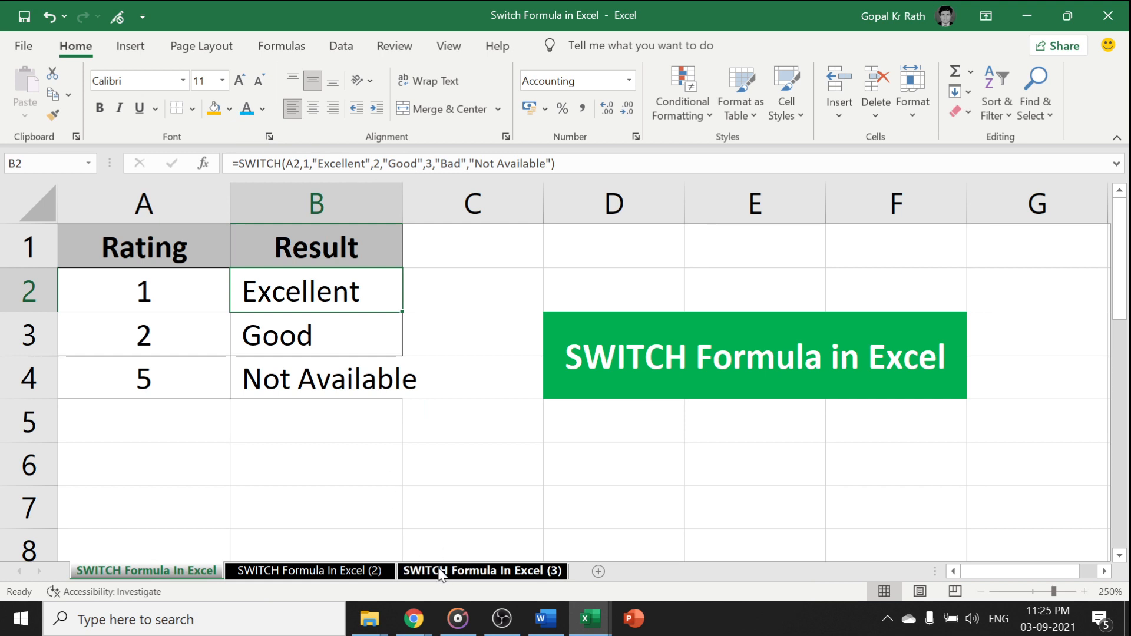
{"action": "left_click", "coordinate": [481, 570]}
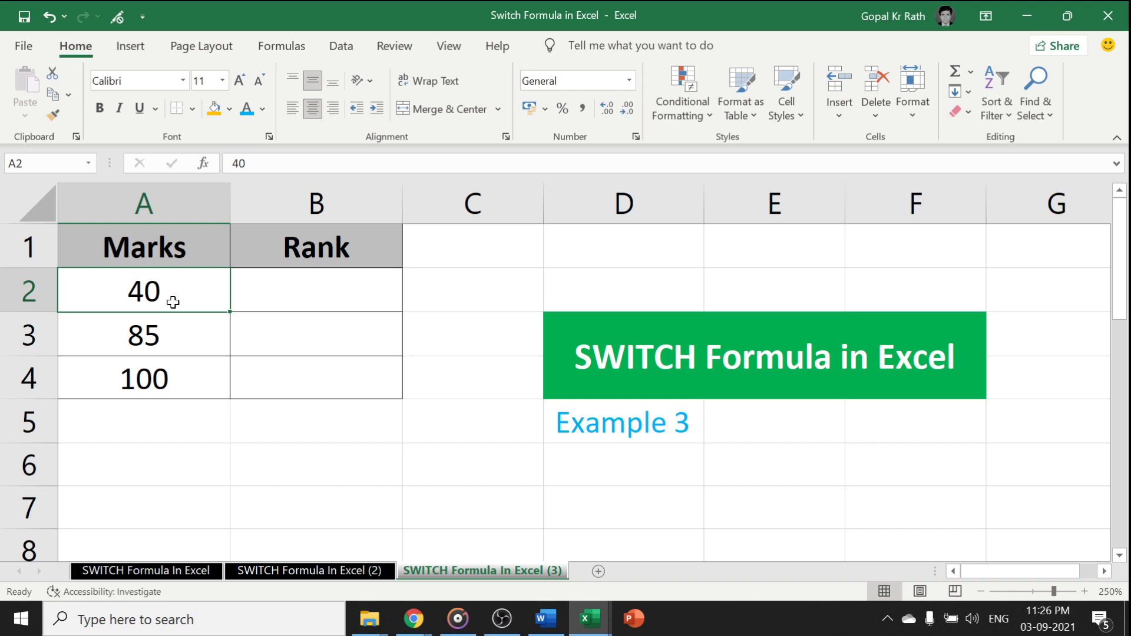
- Start B2's formula as SWITCH(TRUE with the mark in A2 as the tested value
{"action": "type", "text": "="}
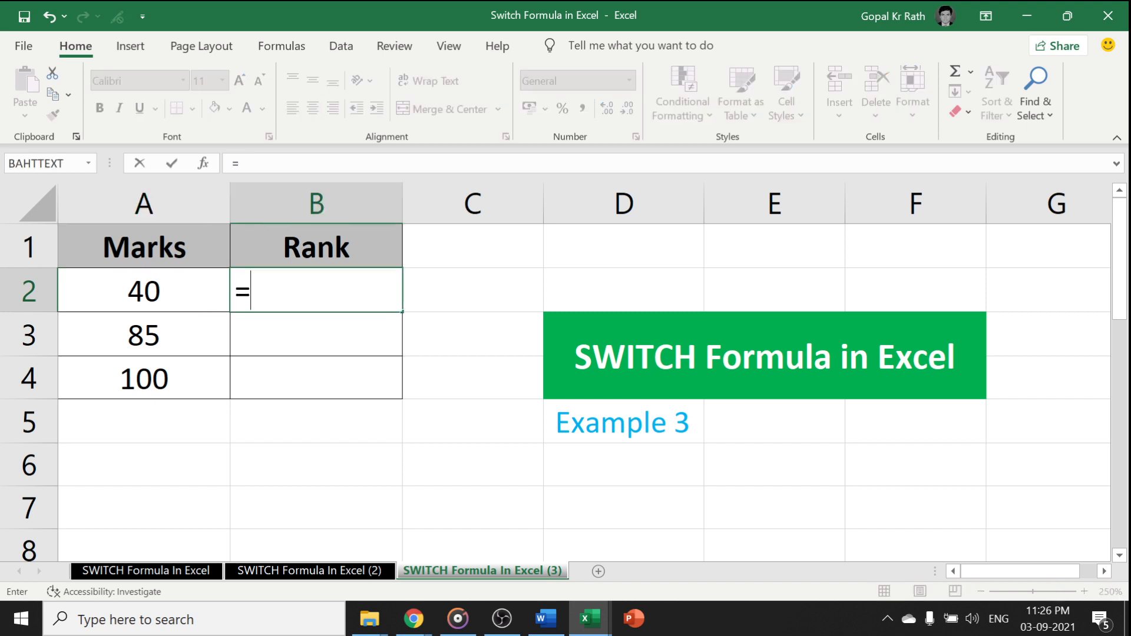
{"action": "type", "text": "swi"}
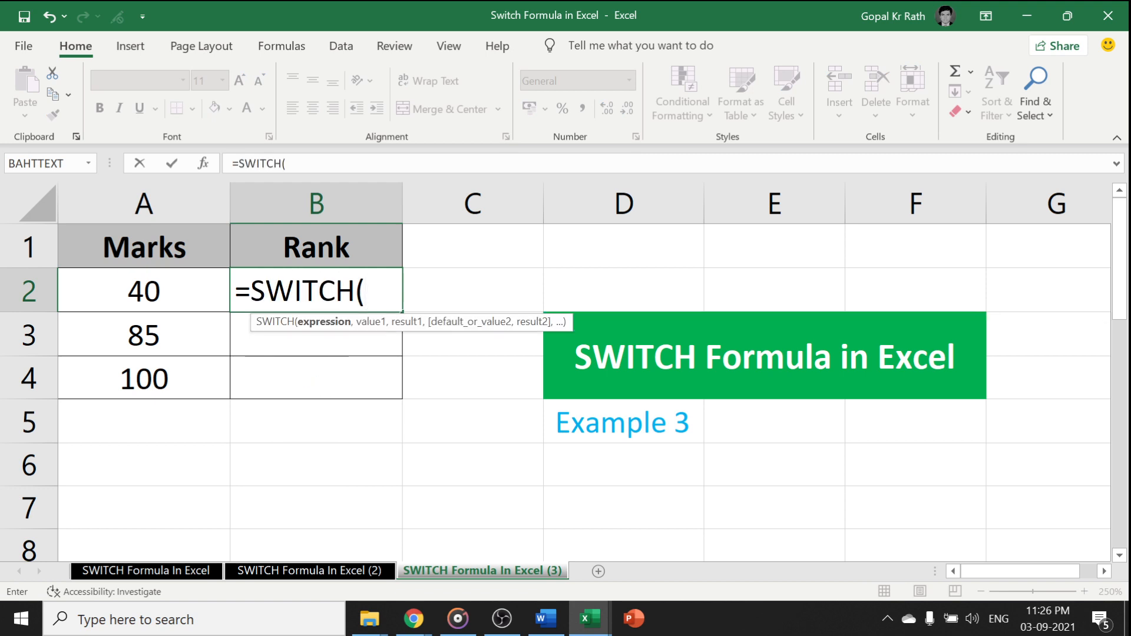
{"action": "type", "text": "true"}
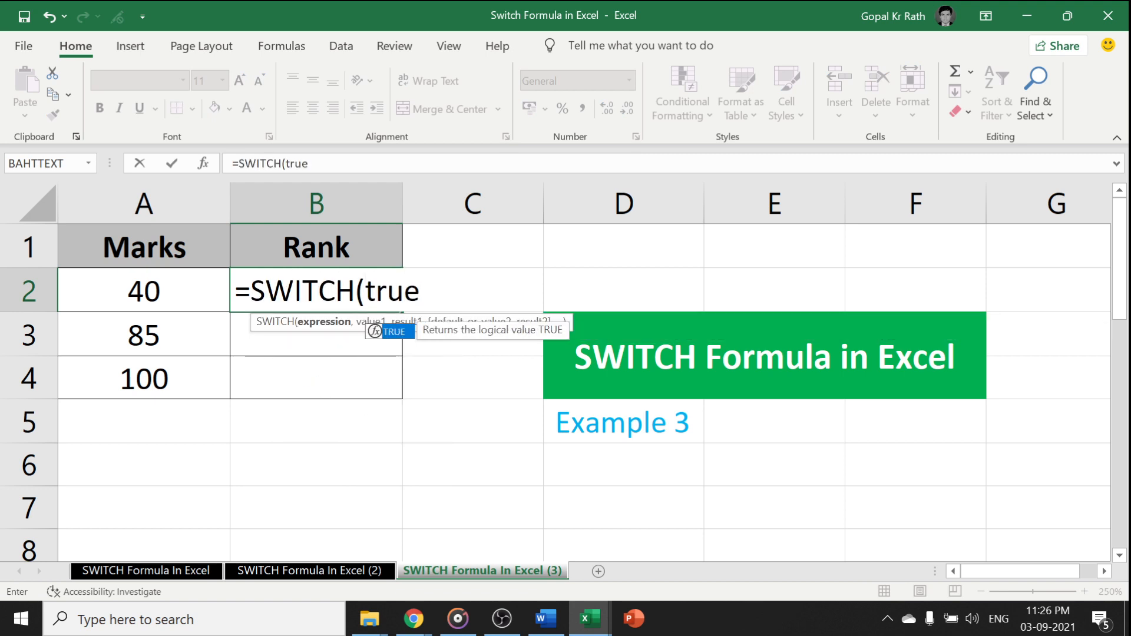
{"action": "type", "text": ","}
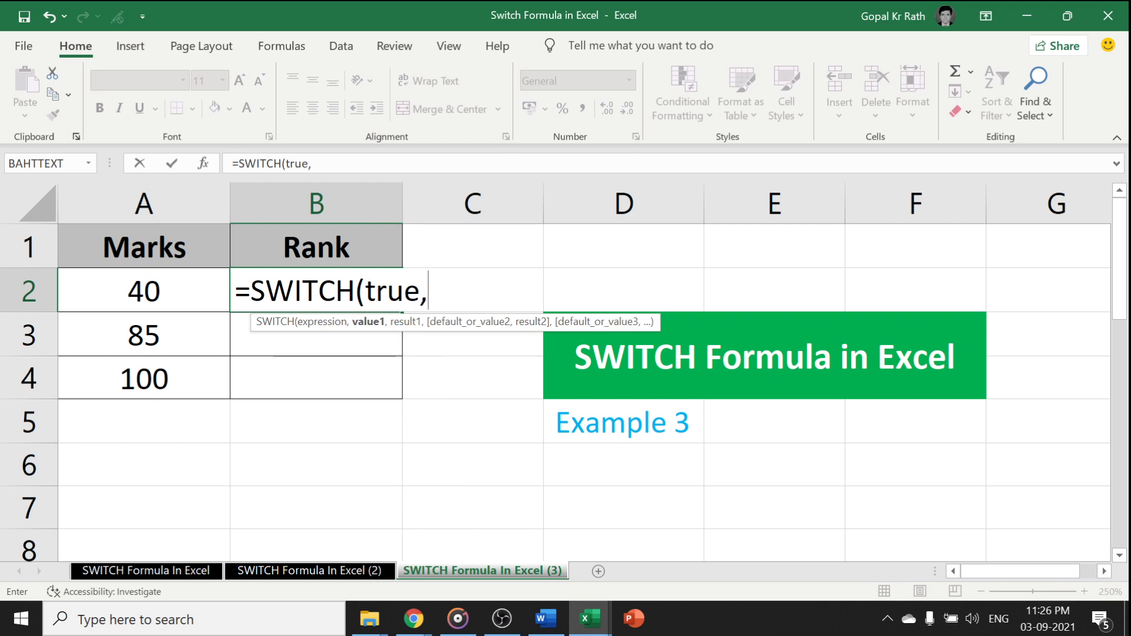
{"action": "mouse_move", "coordinate": [196, 341]}
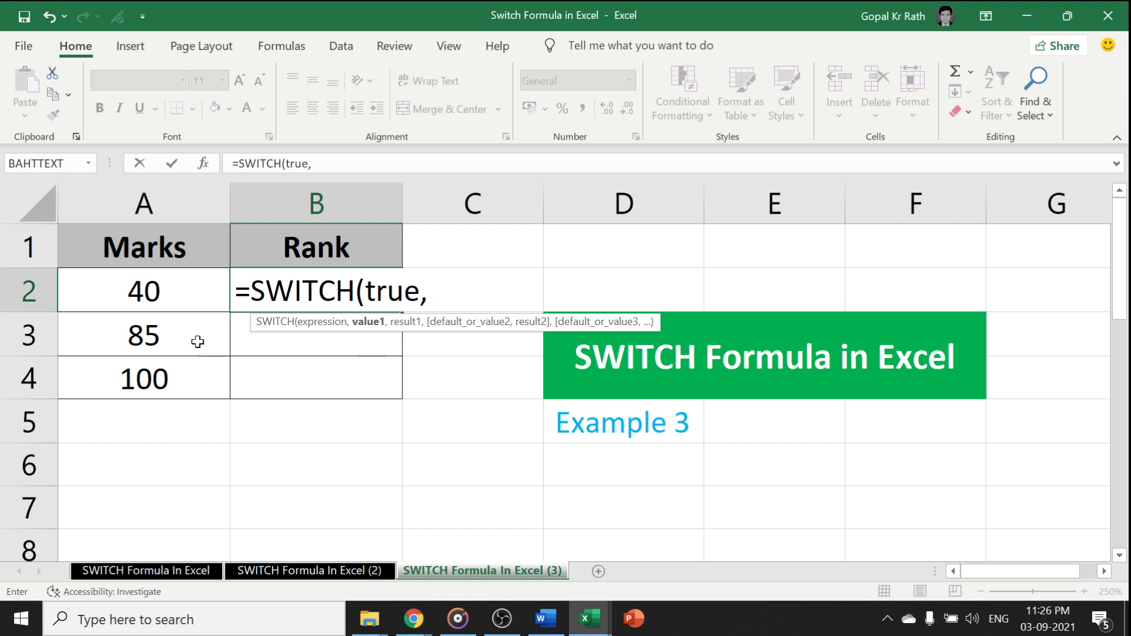
{"action": "left_click", "coordinate": [144, 290]}
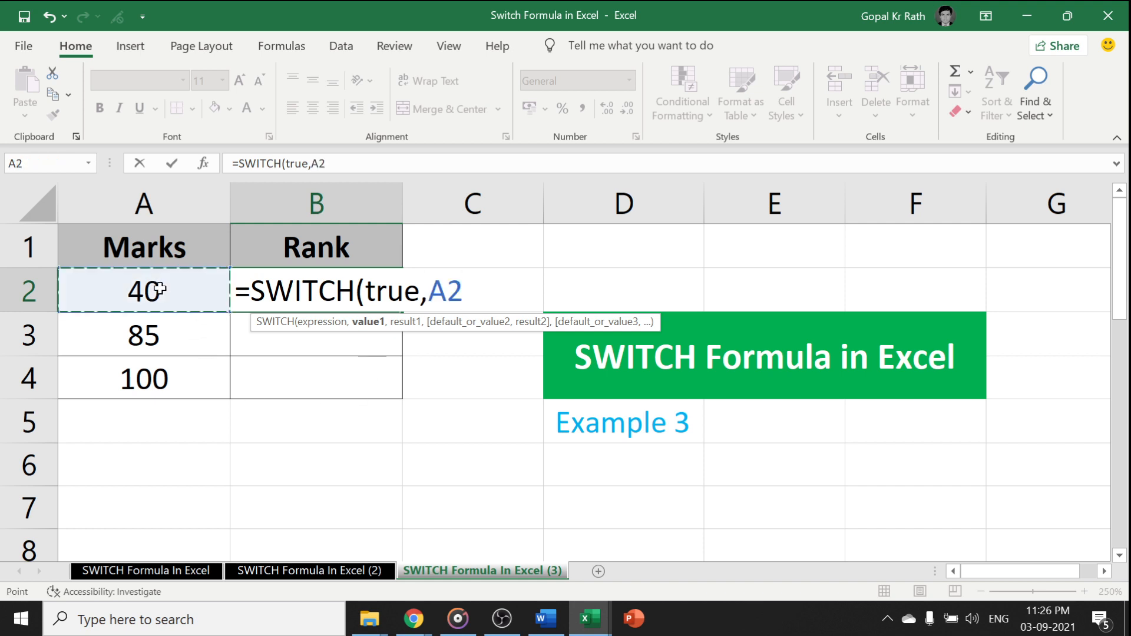
- Add the first condition A2<=40 returning "Rank C"
{"action": "type", "text": "<="}
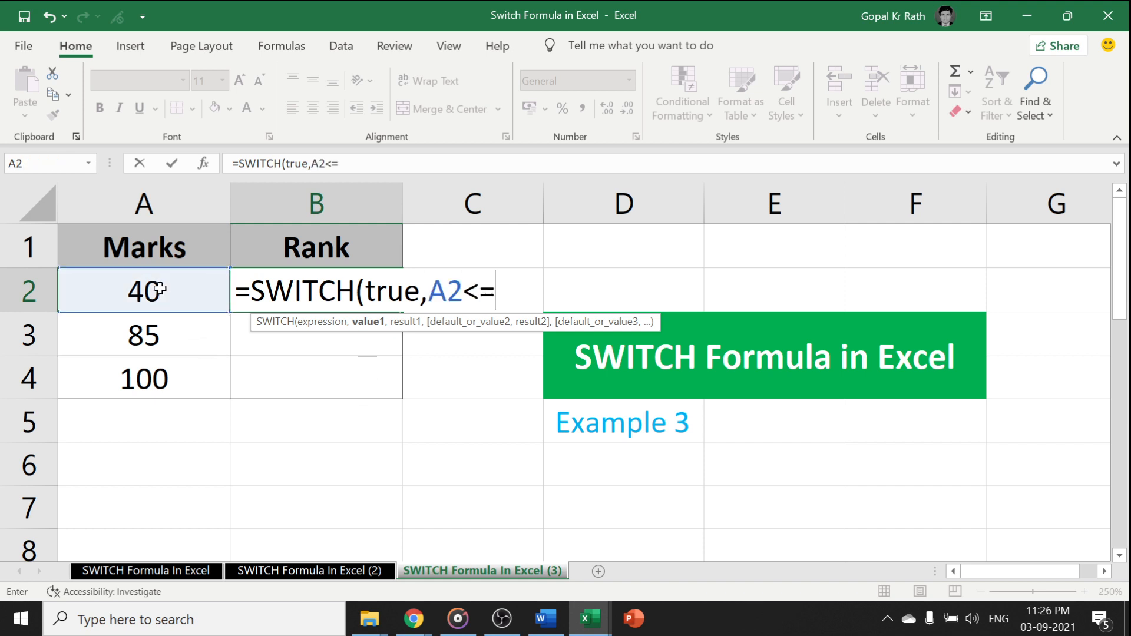
{"action": "type", "text": "40"}
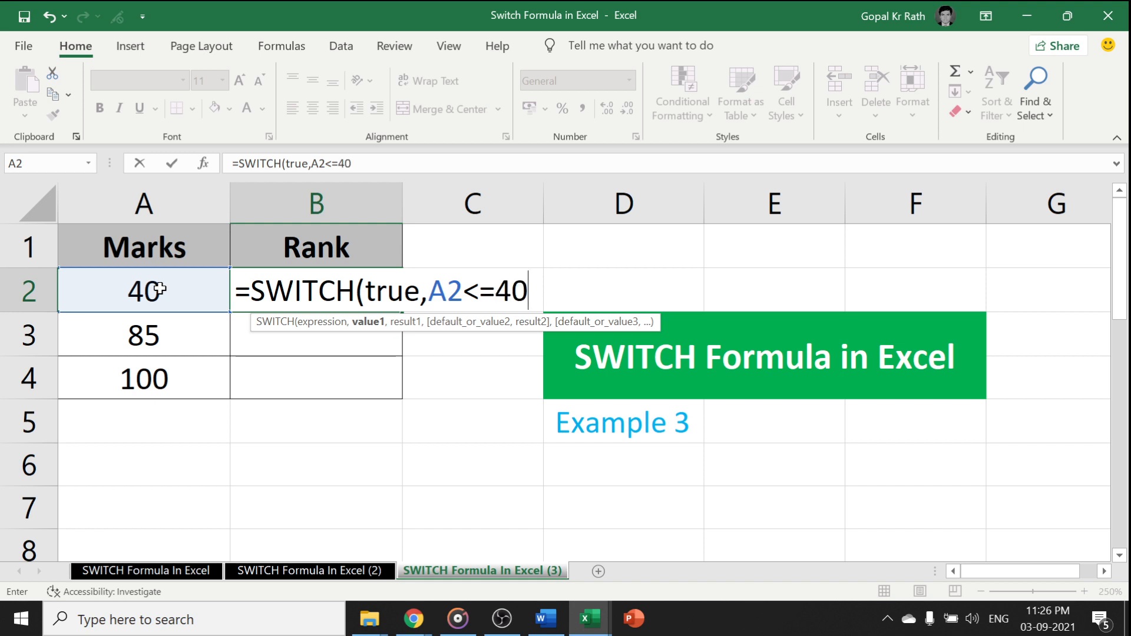
{"action": "type", "text": ","}
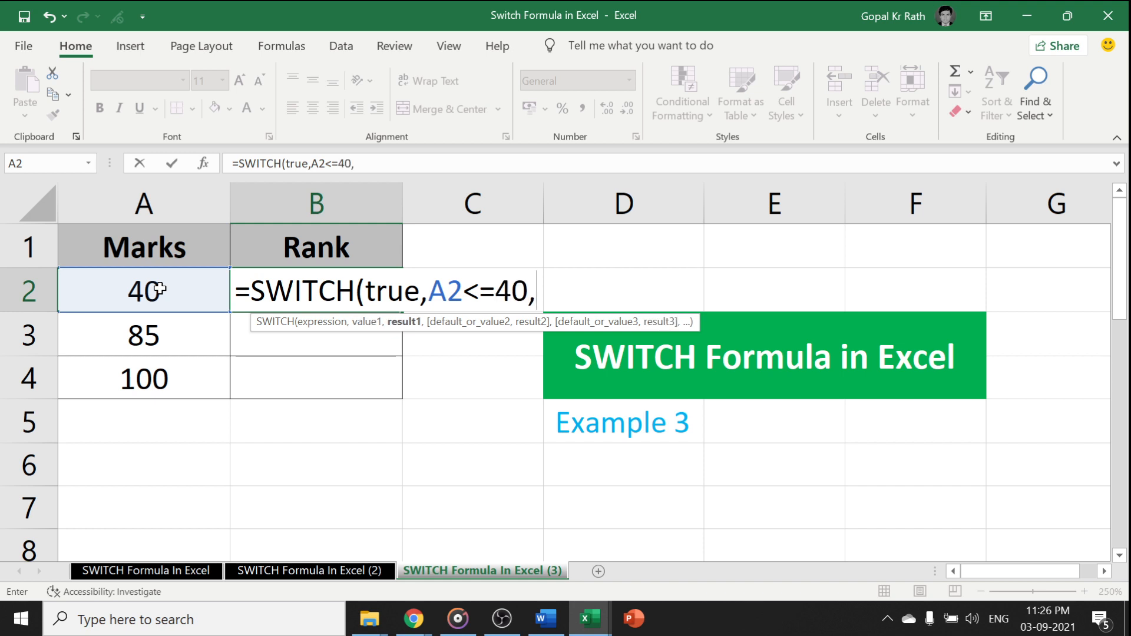
{"action": "type", "text": "\""}
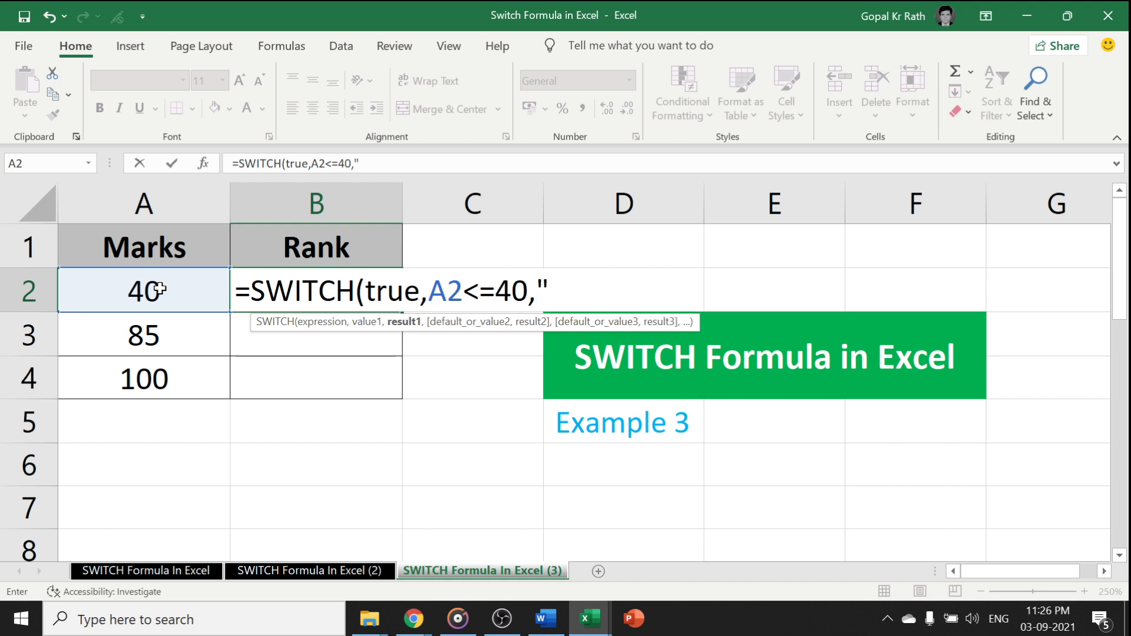
{"action": "type", "text": "Rank C"}
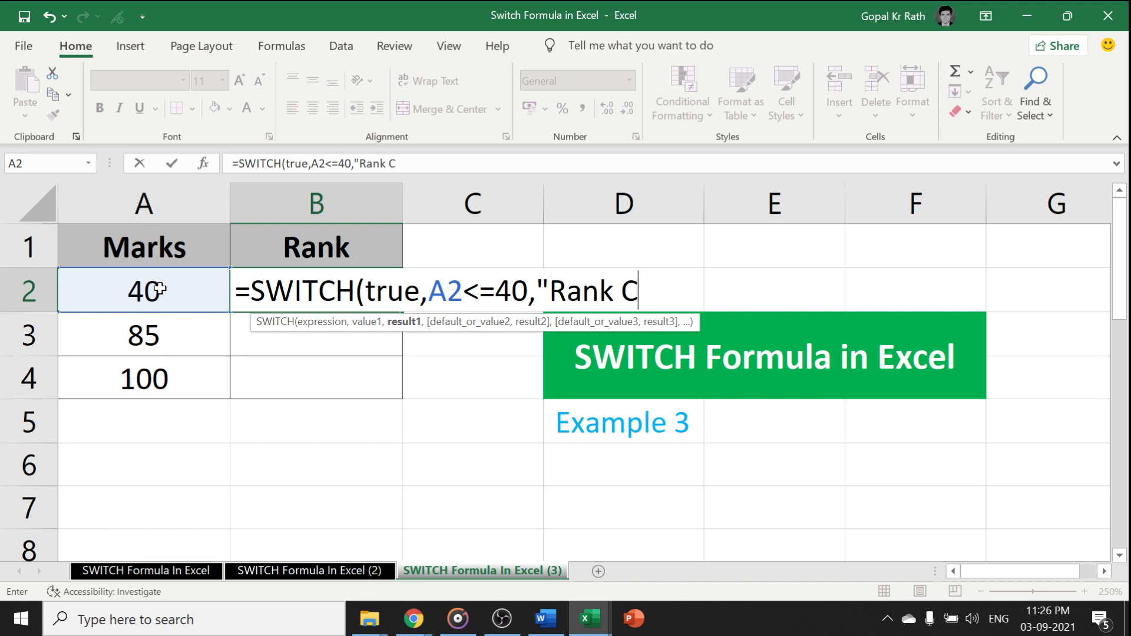
- Finish the formula with A2<=80 giving Rank B and A2<=100 giving Rank A, closing the parenthesis
{"action": "type", "text": ","}
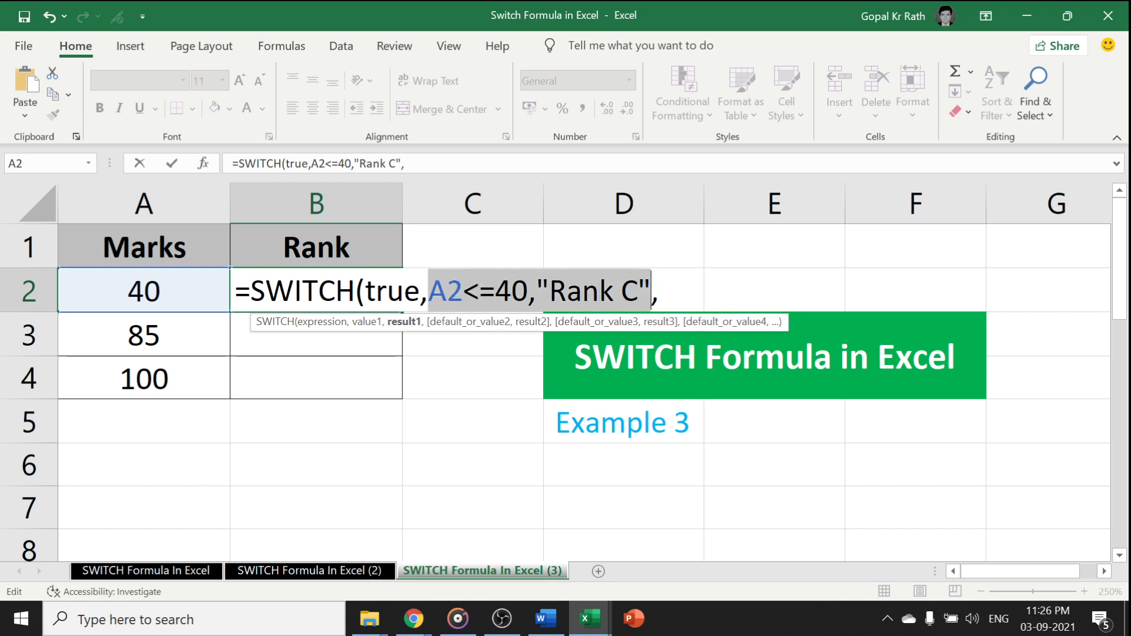
{"action": "type", "text": "A2<=40,\"Rank C\""}
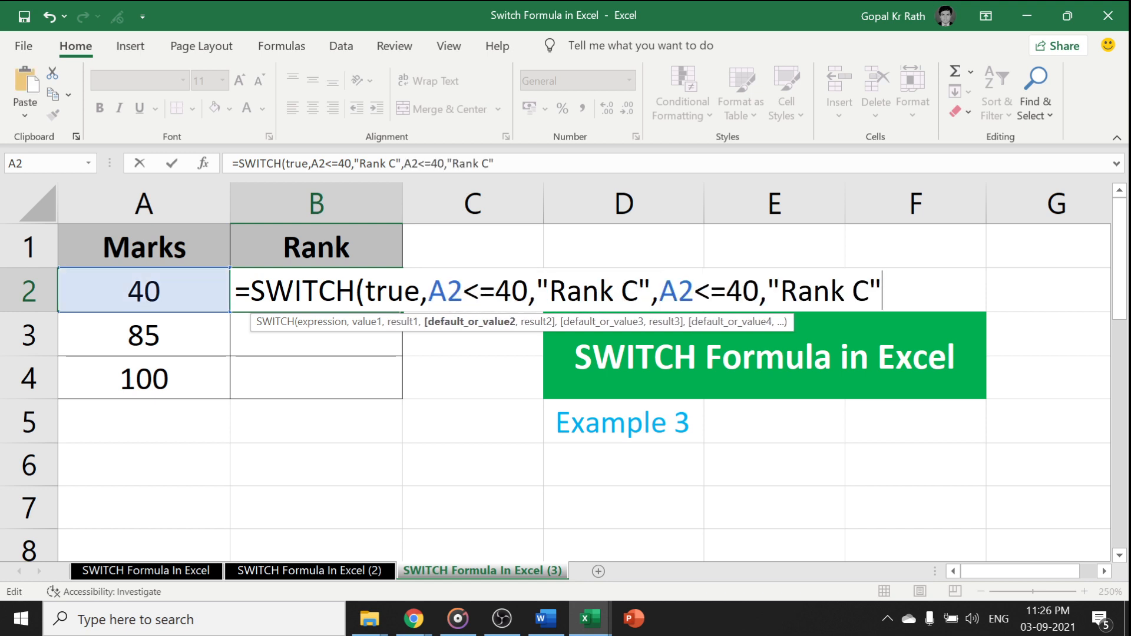
{"action": "type", "text": "8"}
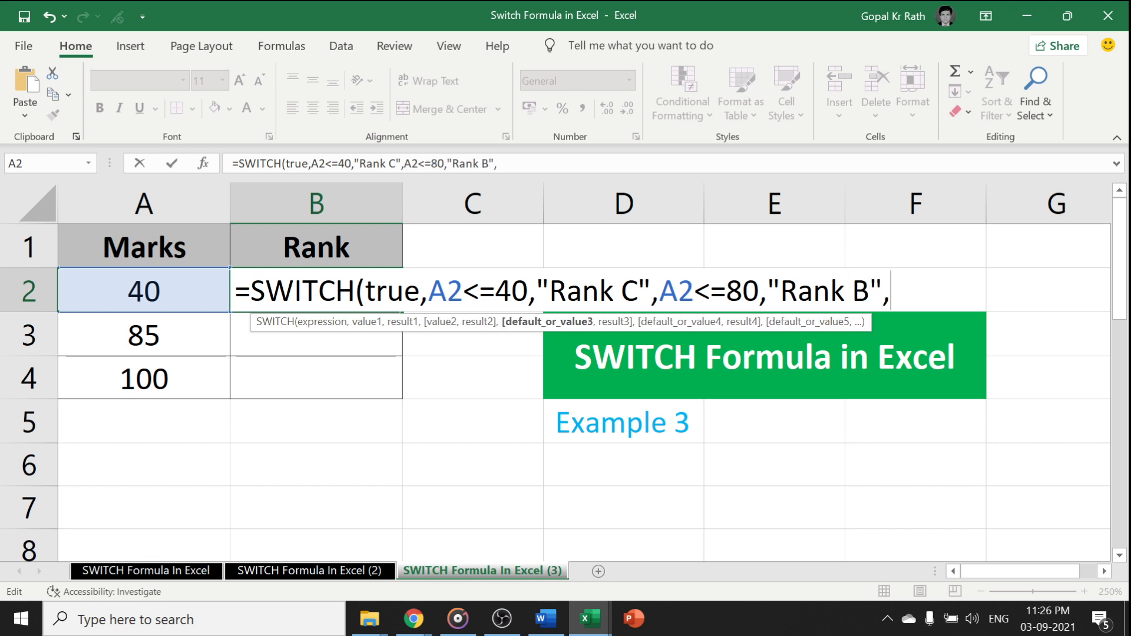
{"action": "type", "text": "A2<=40,\"Rank C\""}
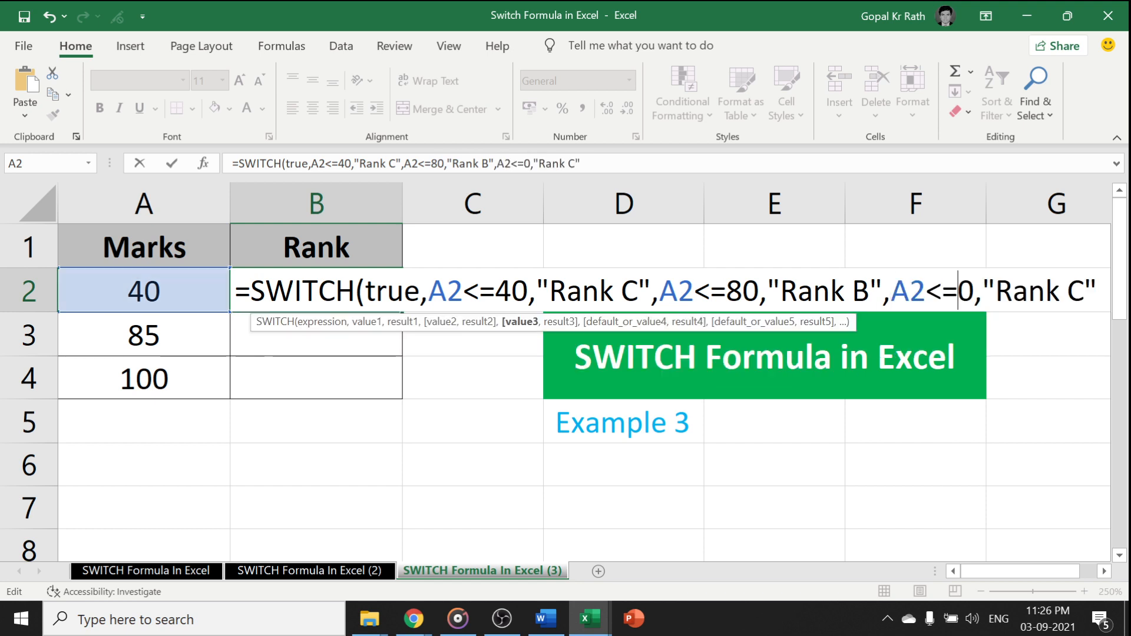
{"action": "type", "text": "10"}
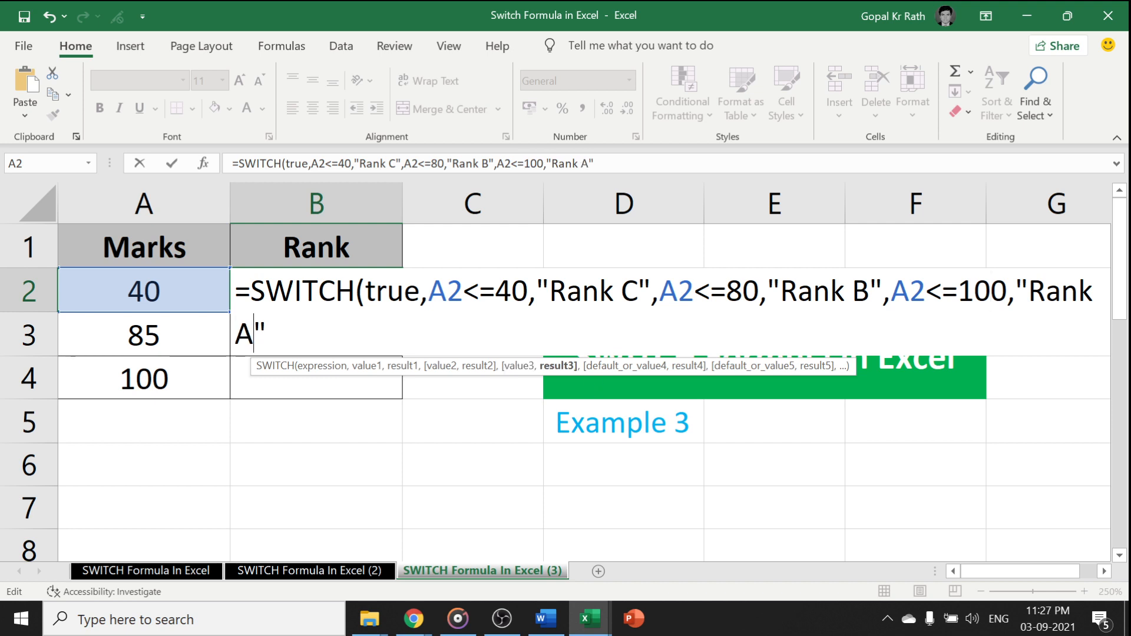
{"action": "type", "text": ")"}
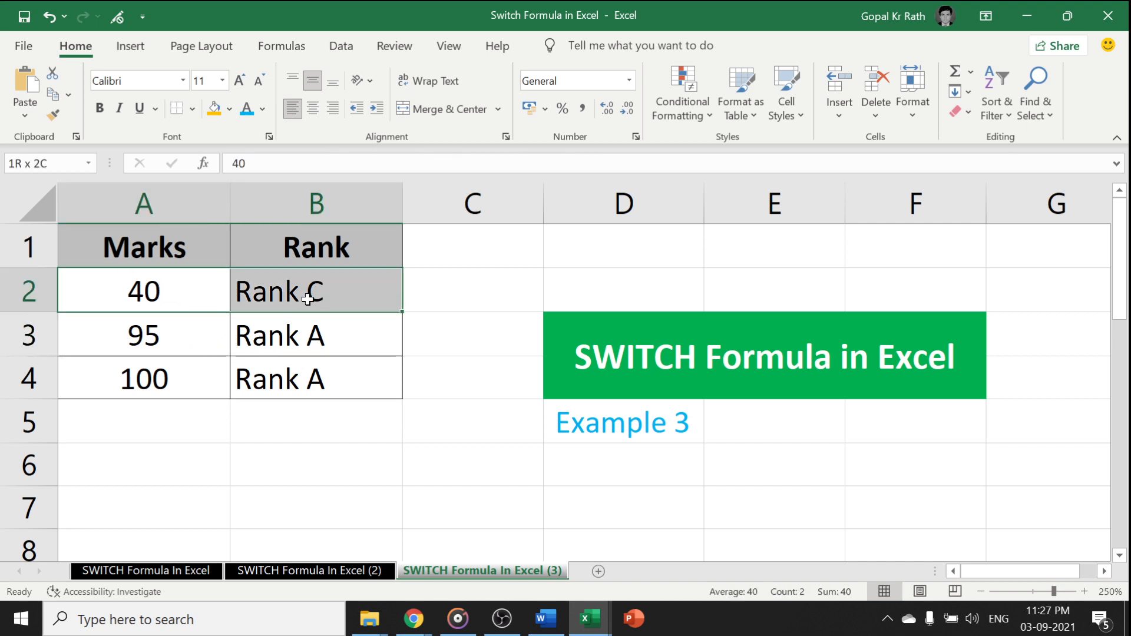
- Select B2 to review the completed SWITCH(TRUE,...) rank formula in the formula bar
{"action": "left_click", "coordinate": [316, 290]}
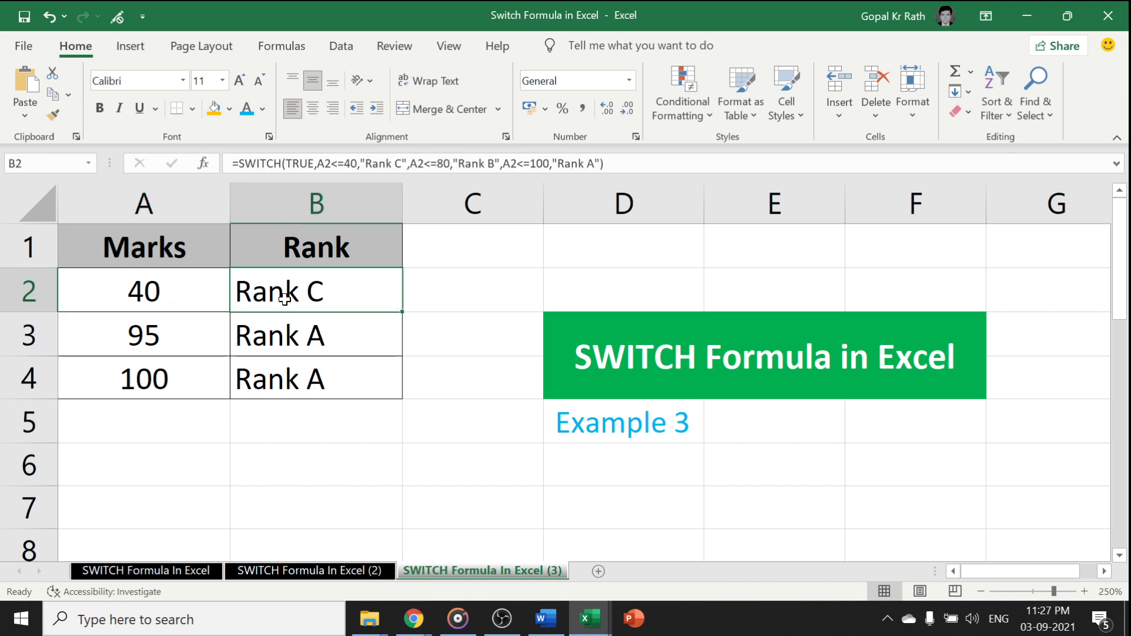